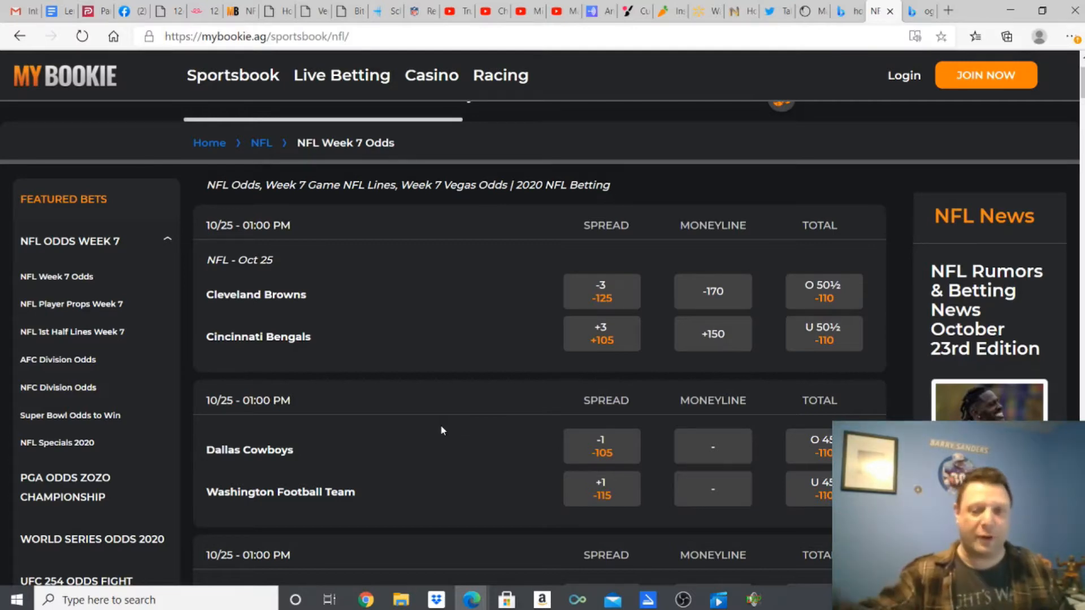
mouse_move(461, 431)
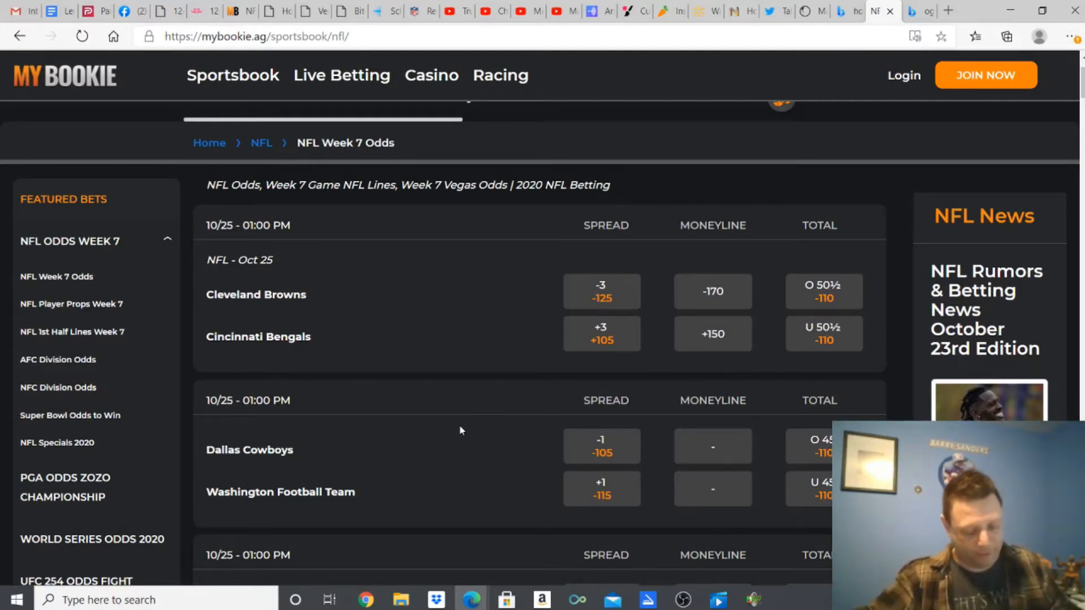
scroll(down, 3)
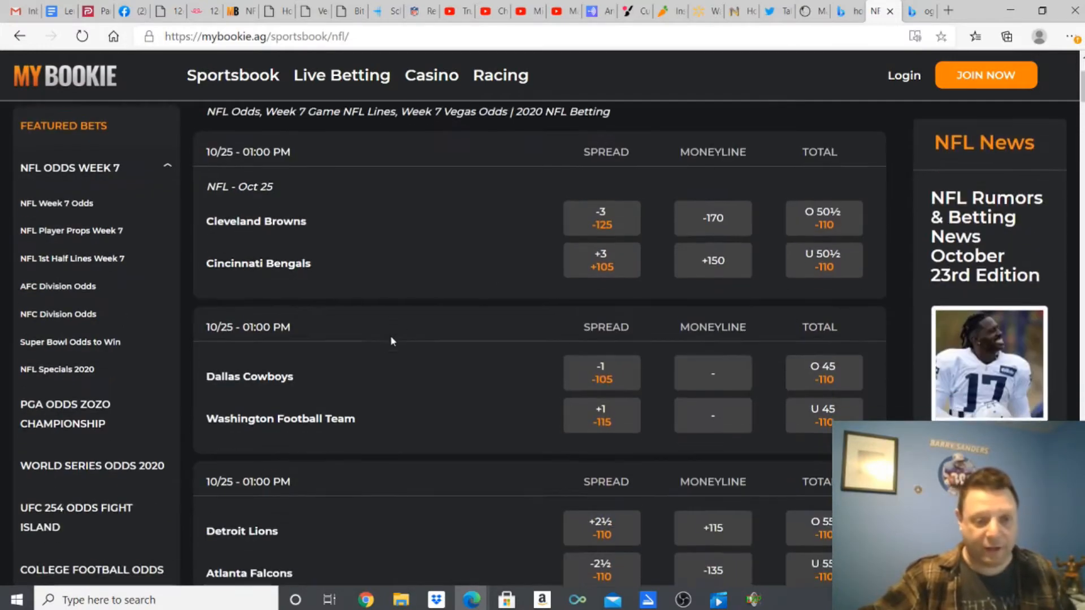
scroll(down, 3)
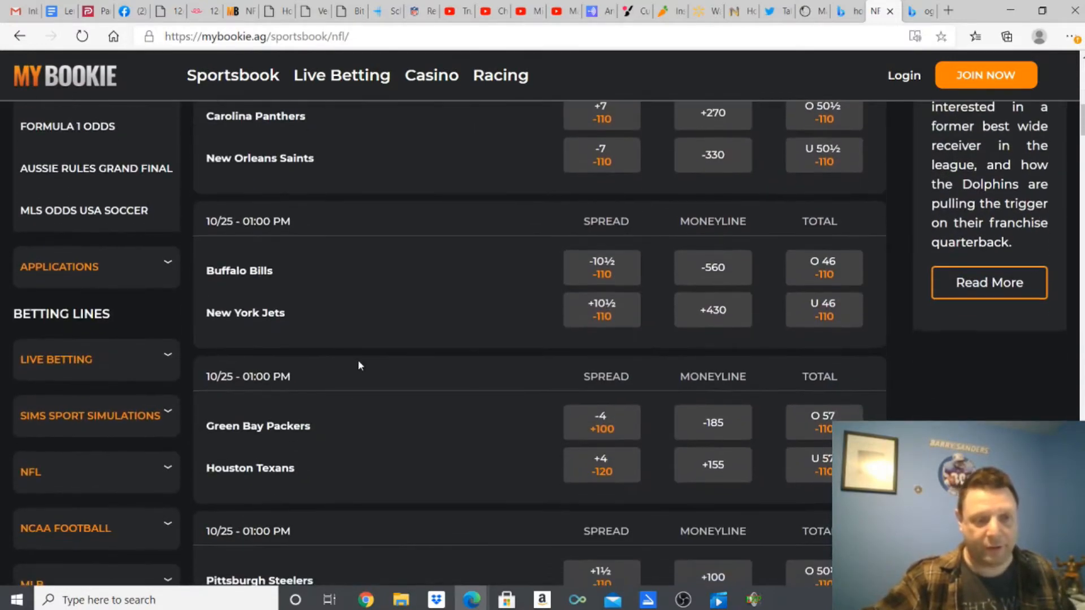
scroll(down, 3)
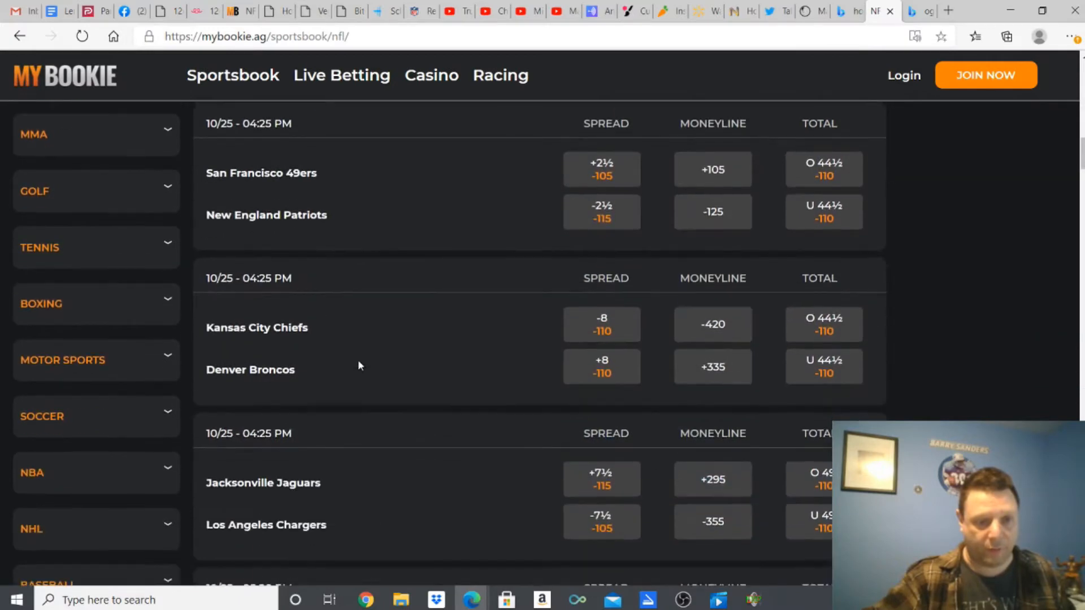
scroll(down, 3)
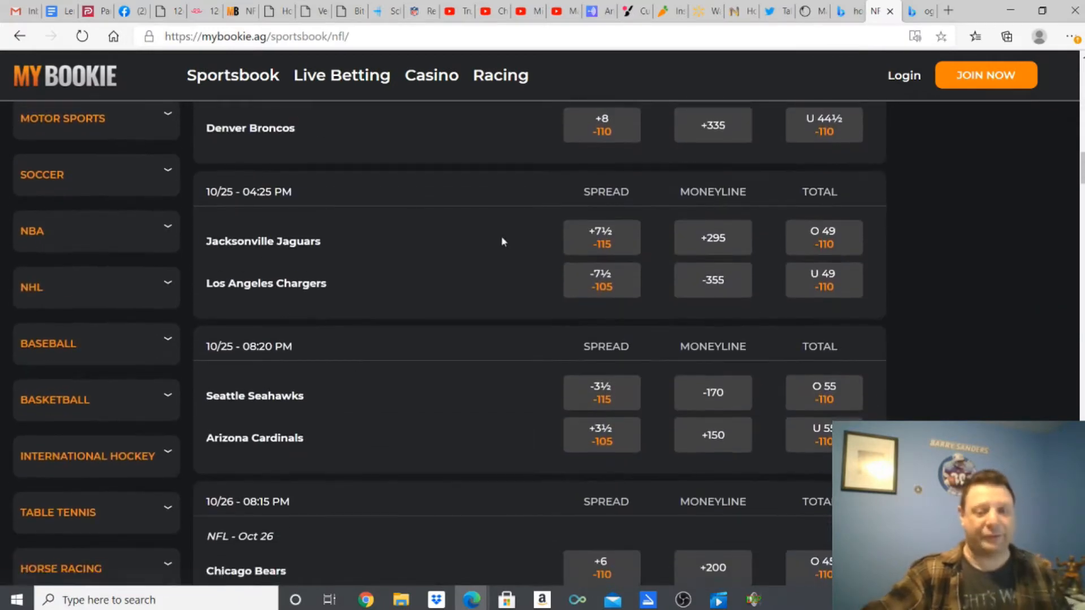
mouse_move(290, 295)
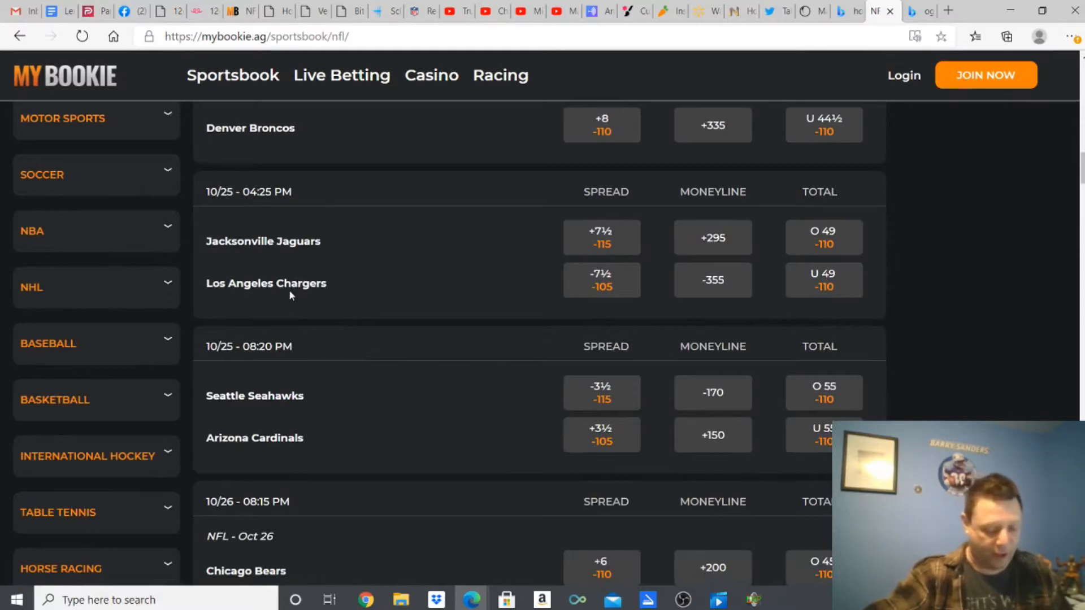
scroll(down, 3)
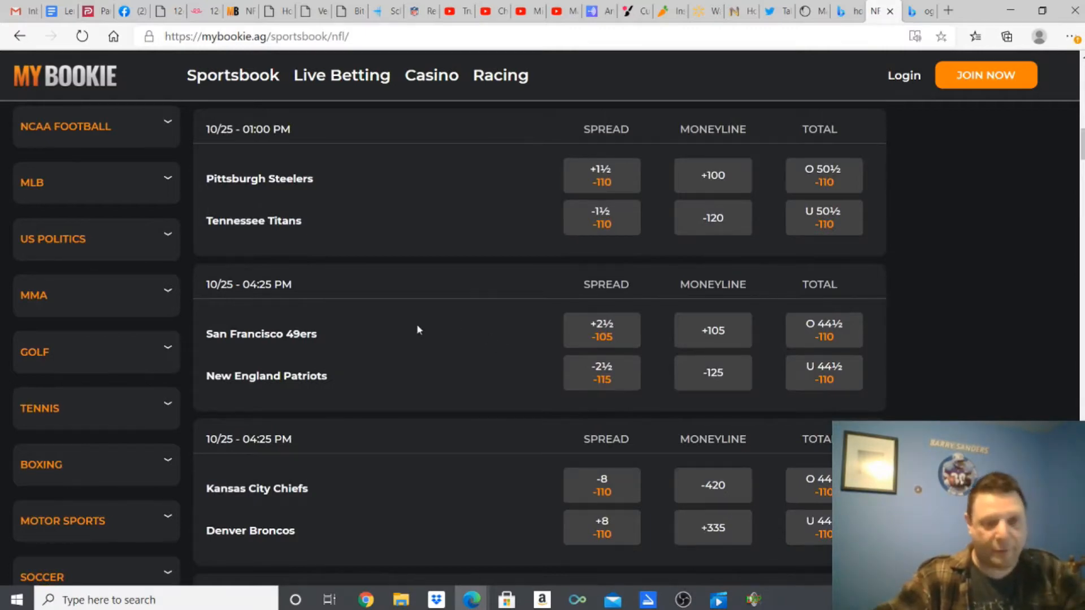
scroll(down, 3)
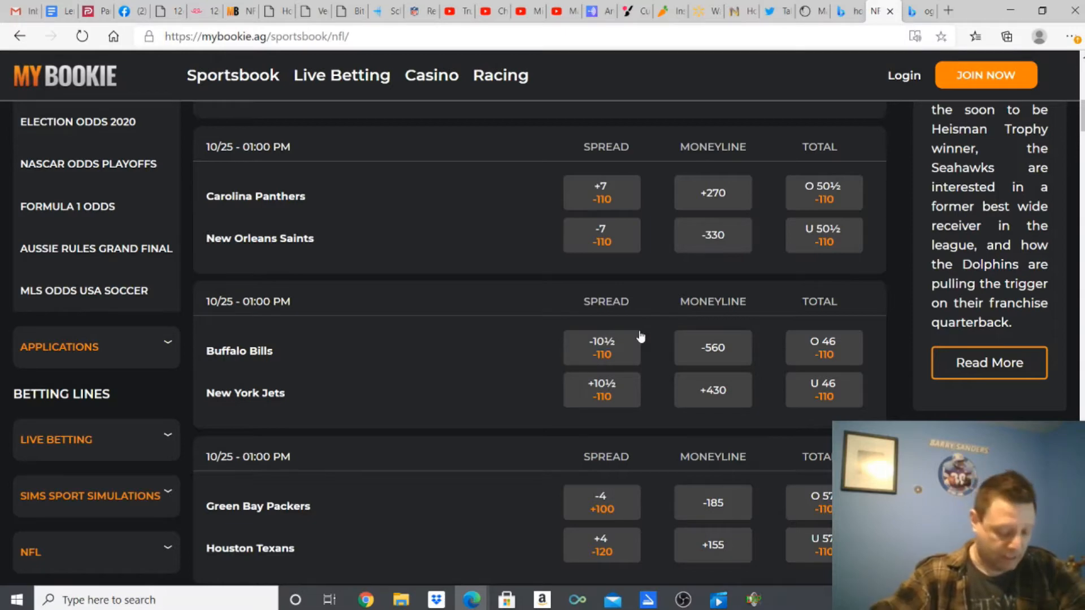
mouse_move(331, 387)
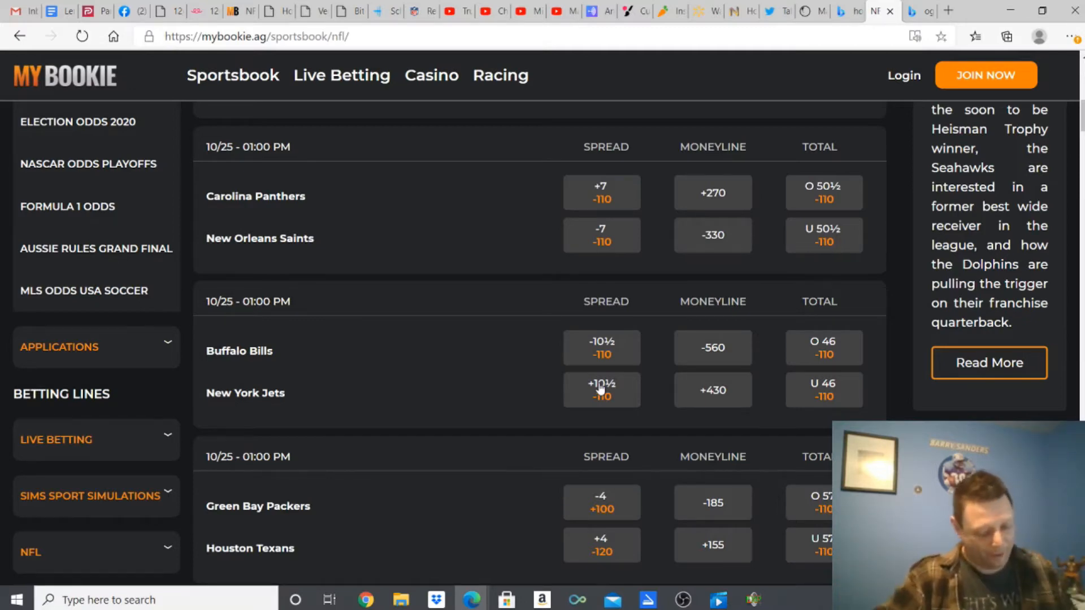
scroll(down, 3)
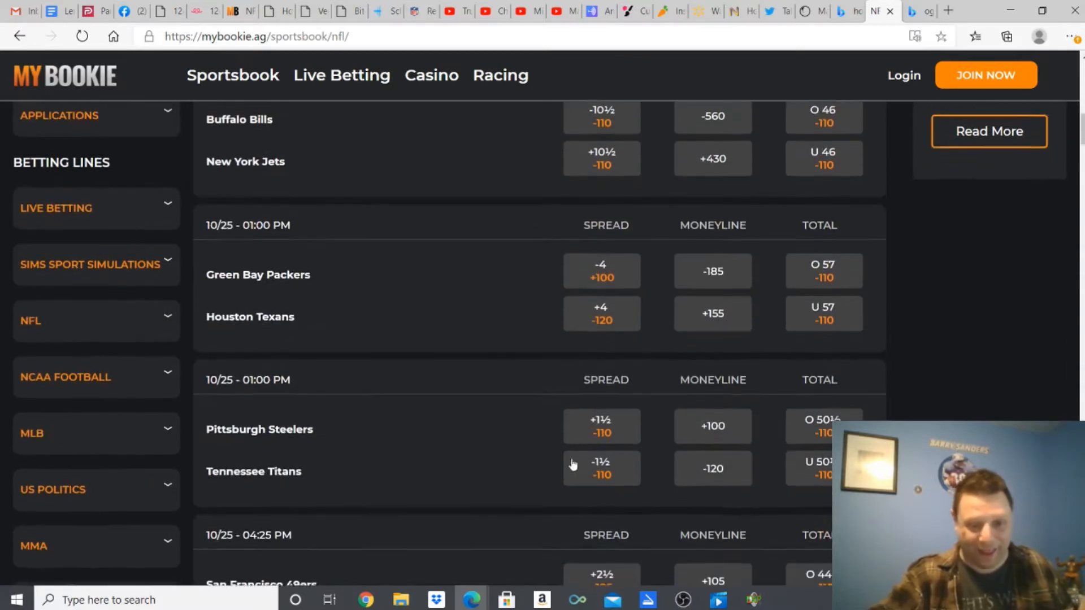
scroll(down, 3)
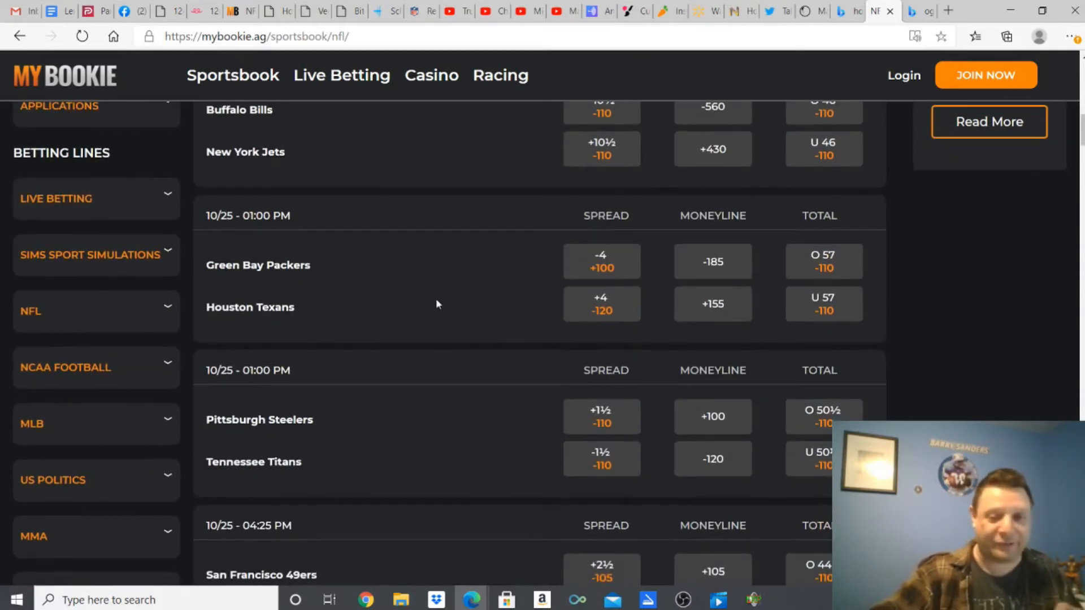
mouse_move(438, 308)
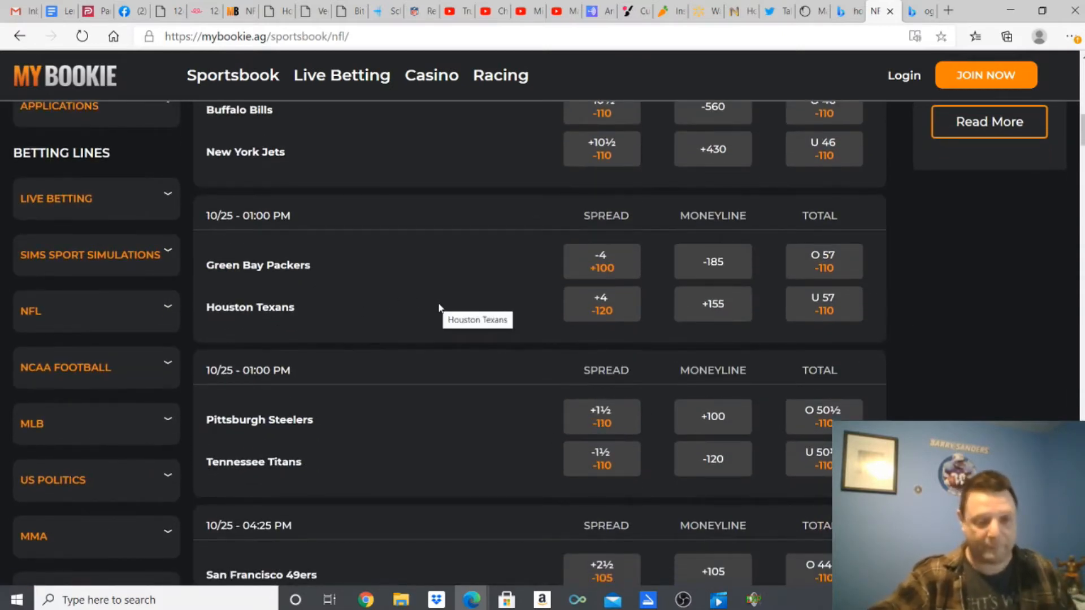
scroll(down, 3)
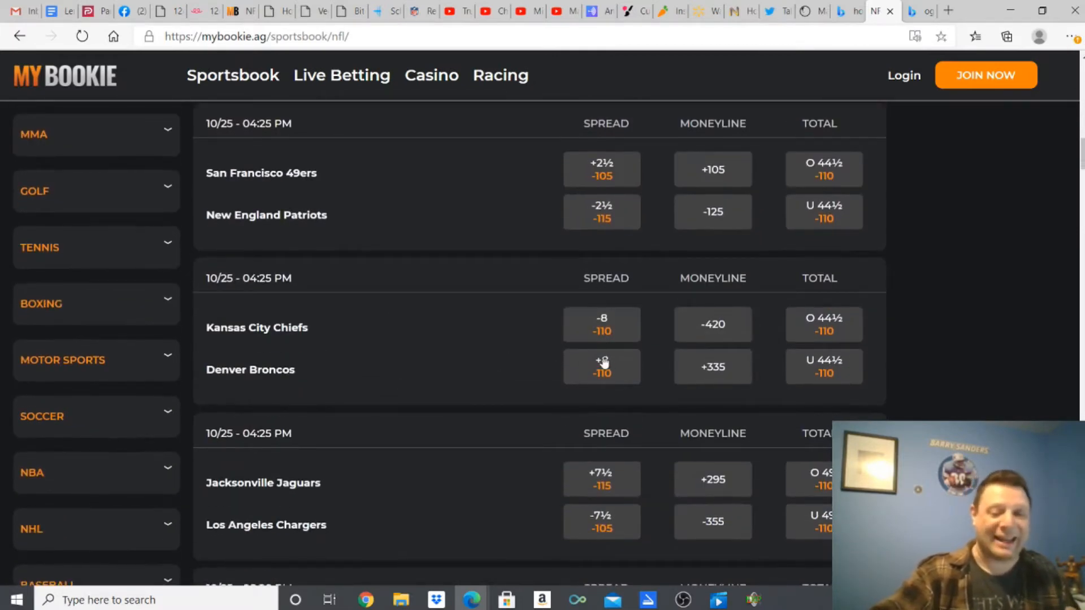
mouse_move(591, 352)
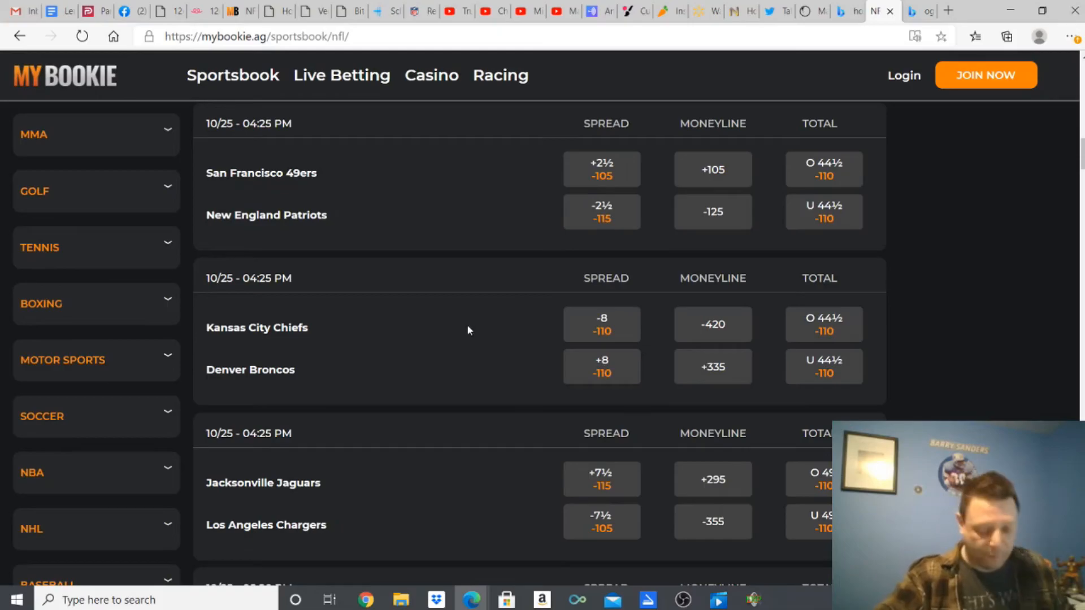
scroll(down, 3)
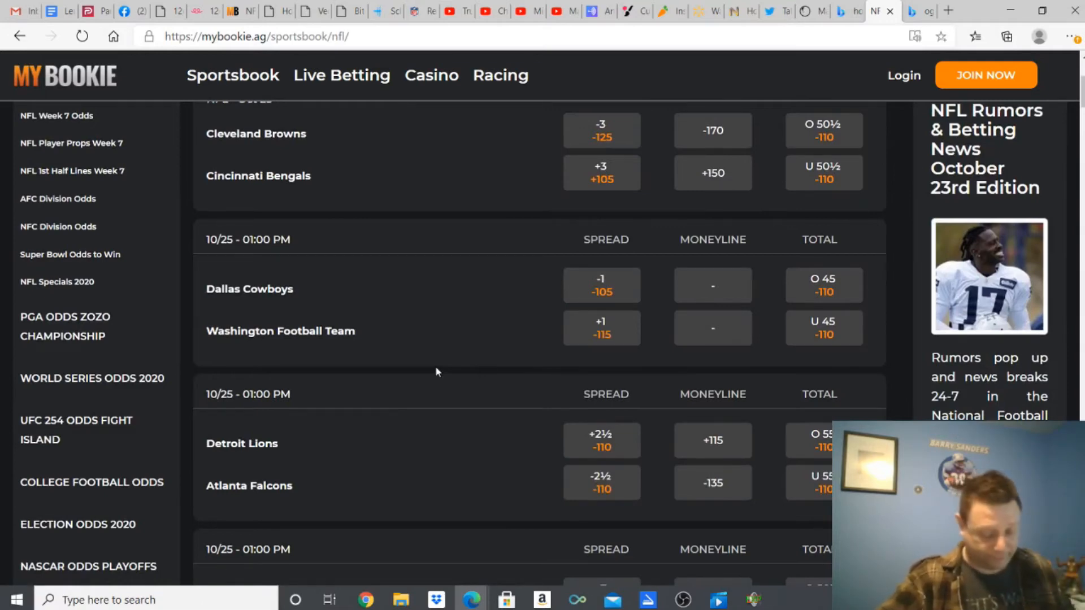
scroll(down, 3)
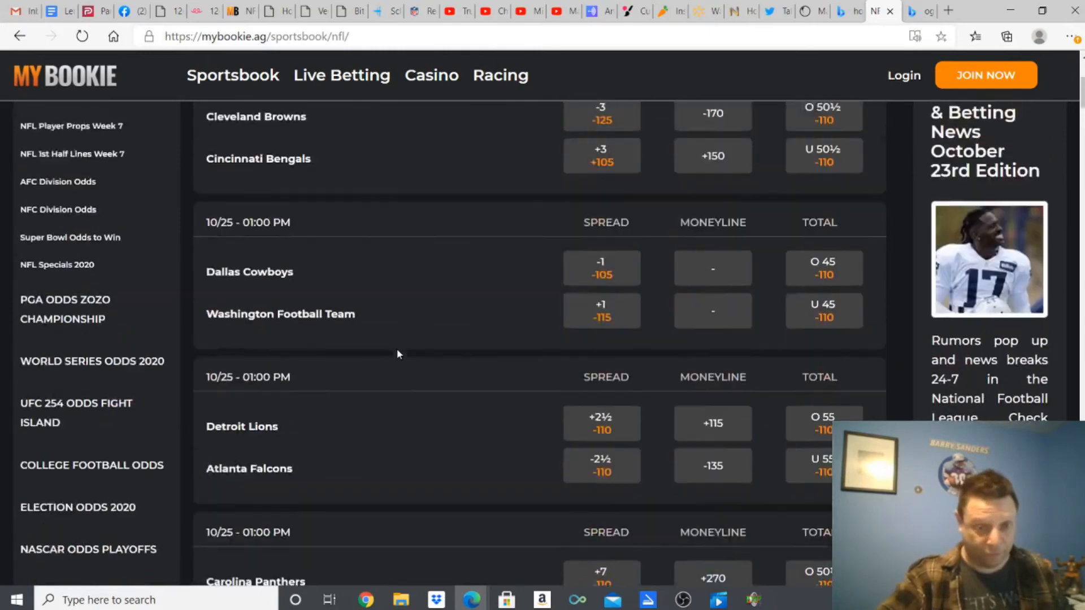
scroll(down, 3)
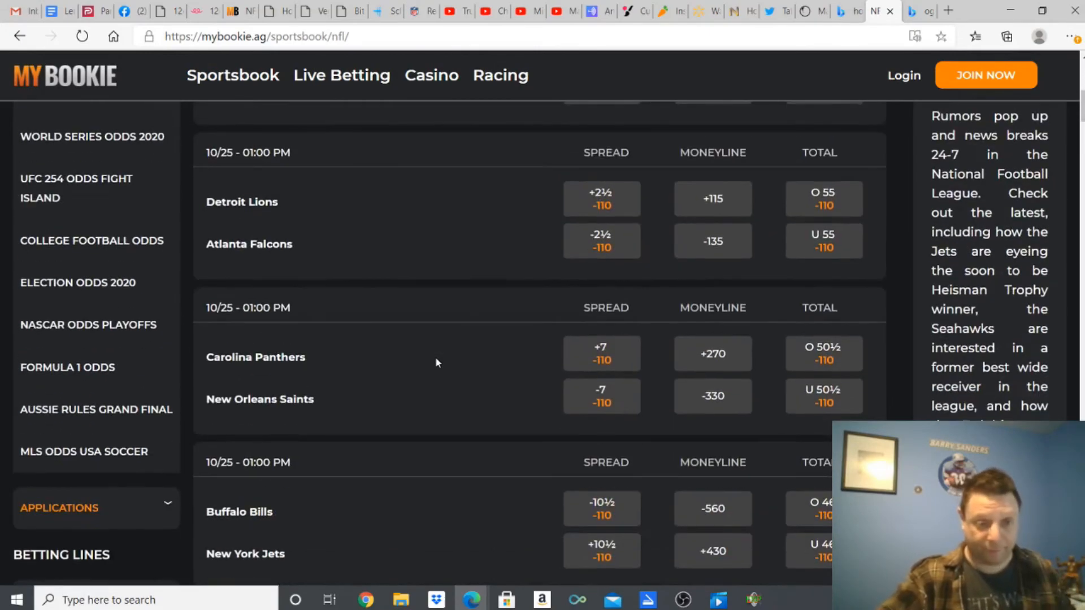
mouse_move(436, 363)
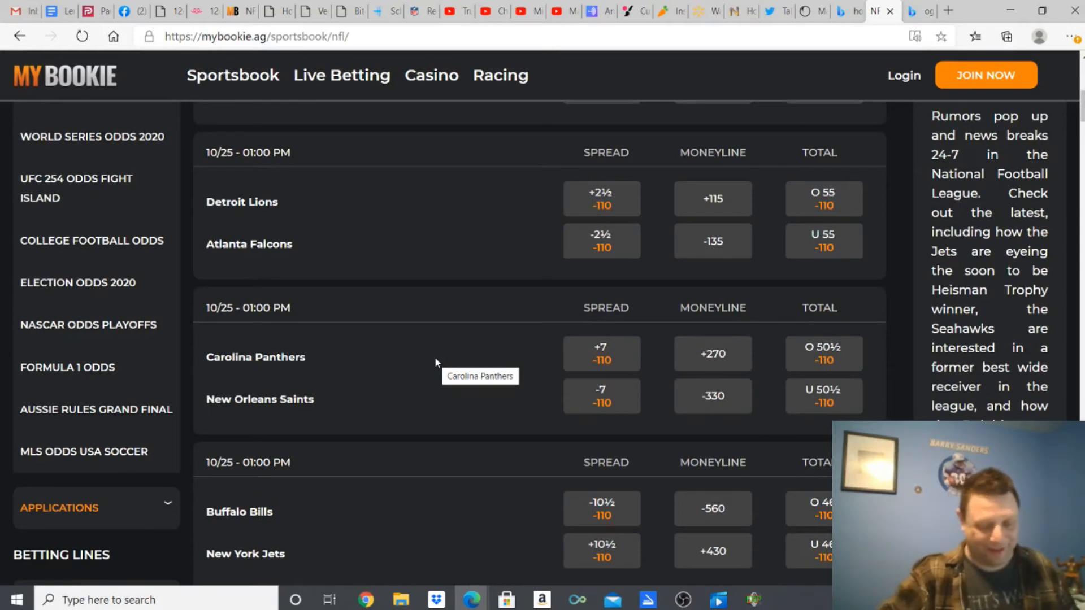
mouse_move(300, 265)
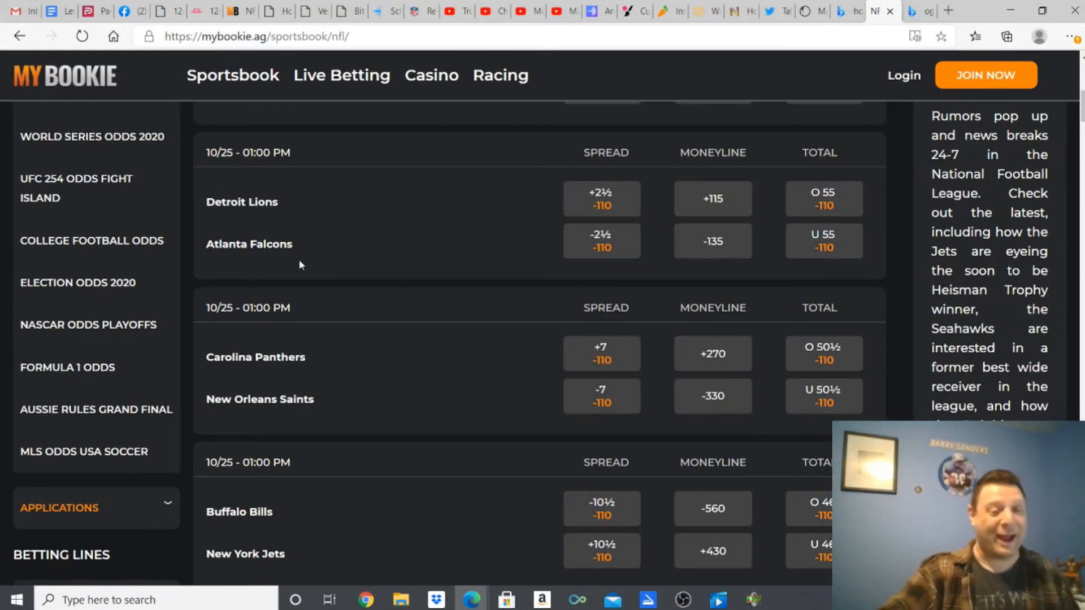
mouse_move(275, 208)
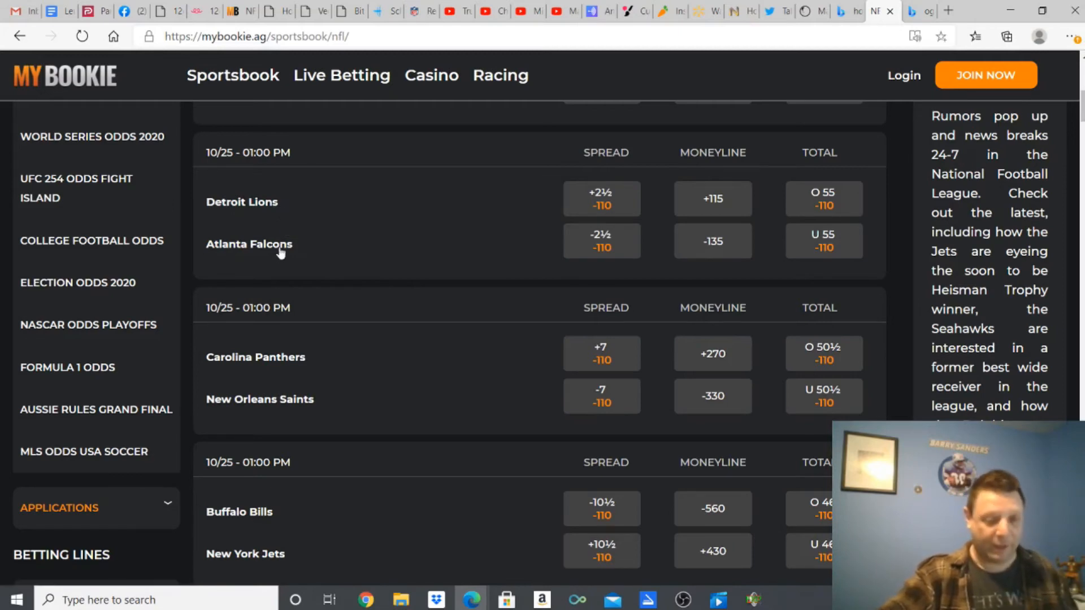
scroll(down, 3)
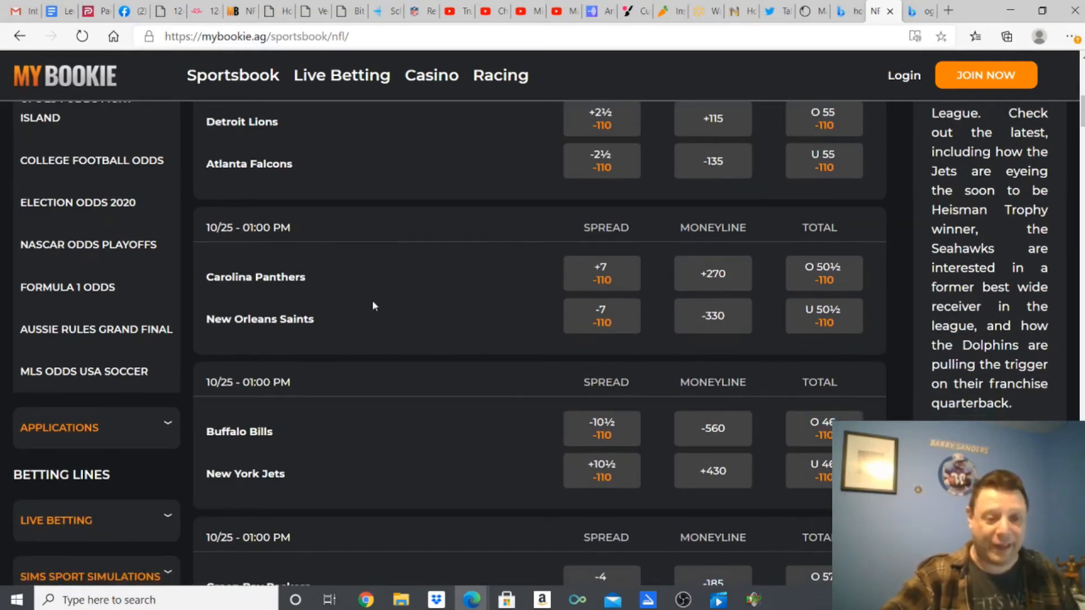
mouse_move(362, 336)
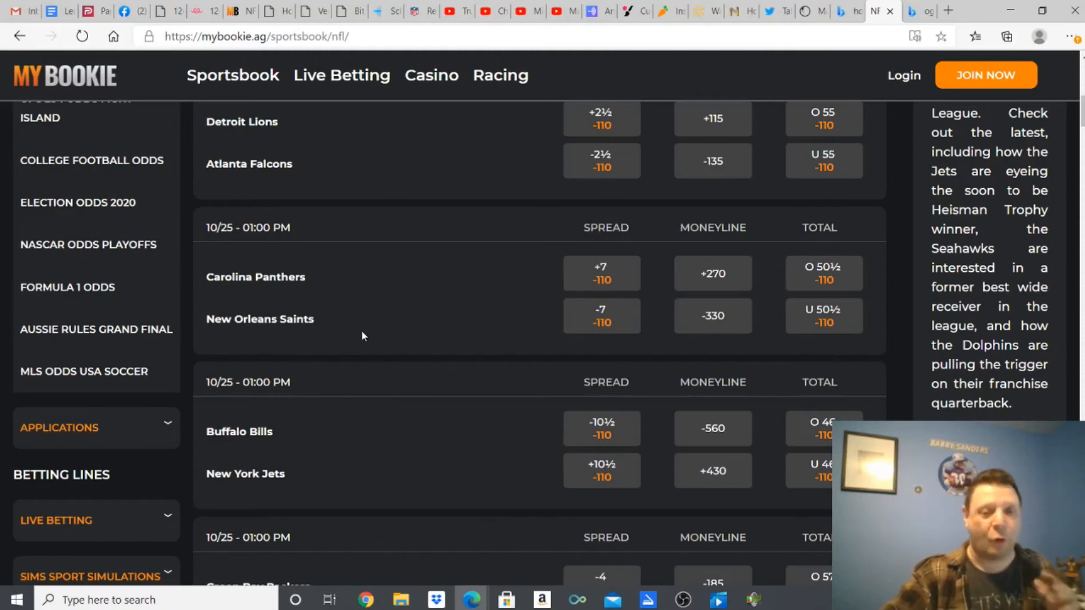
mouse_move(384, 313)
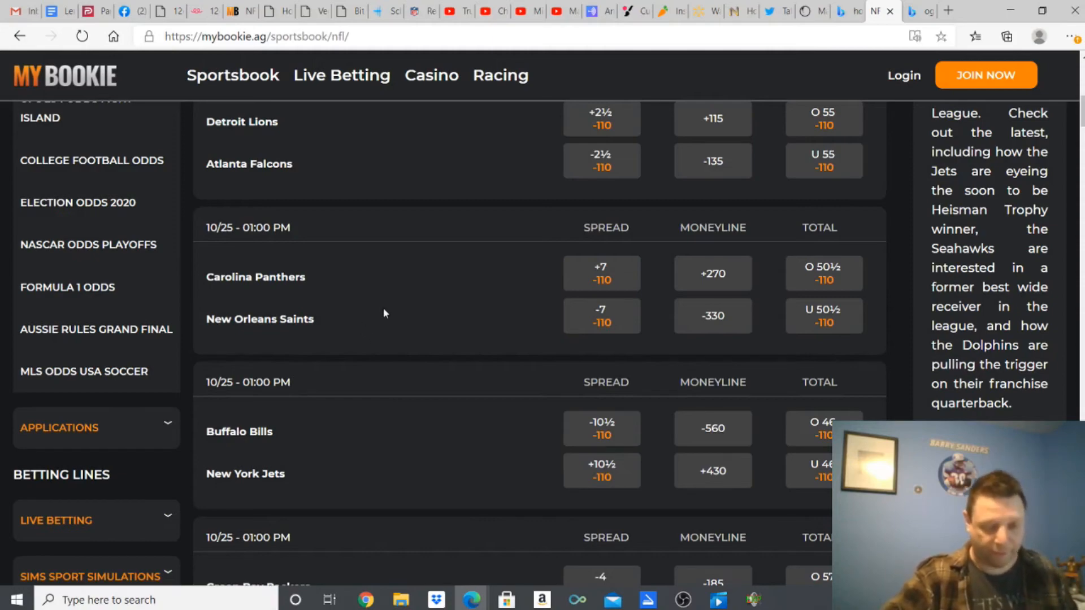